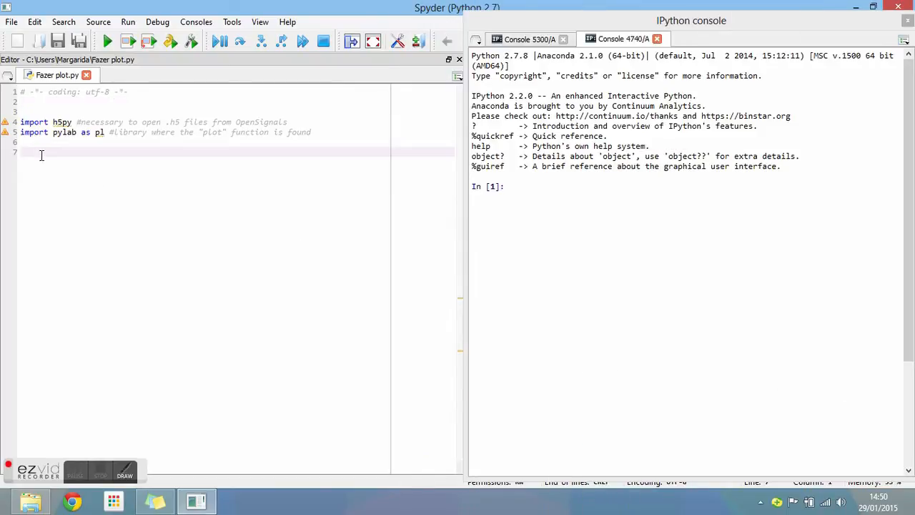
Step: Write f = h5py.File("OpenSignals_file_2015-01-21_11-10-01.h5") to open the recording
text(f =)
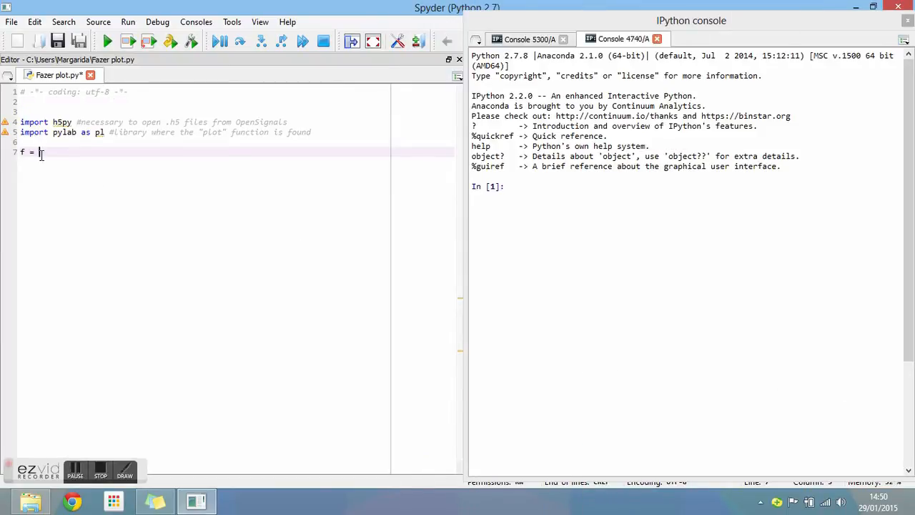
text(h5py)
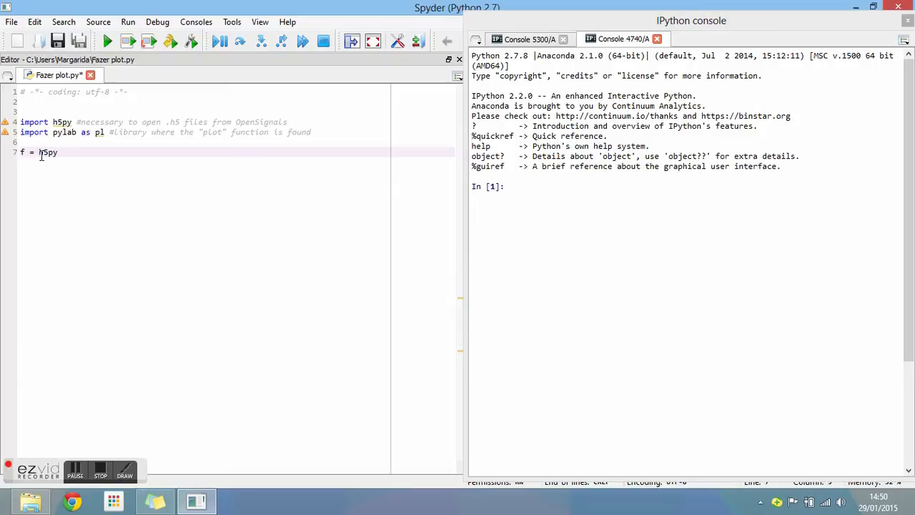
text(.File("OpenSignals_file_2015-01-21_11-10-01)
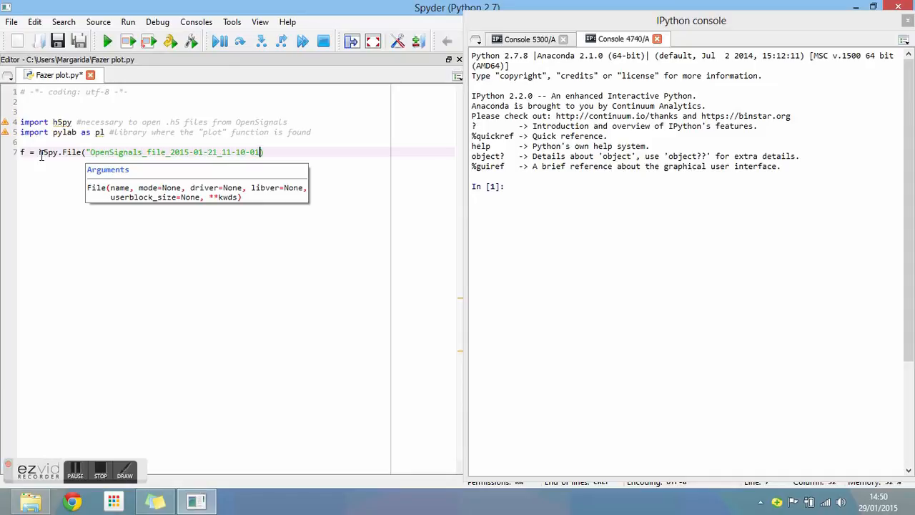
text(.h5")
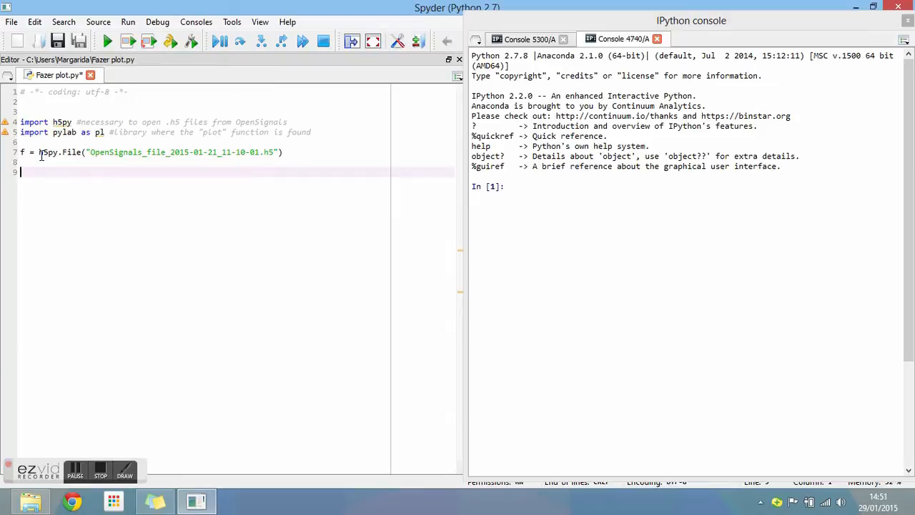
Step: Add a for loop over f that prints each key i
text(for i in)
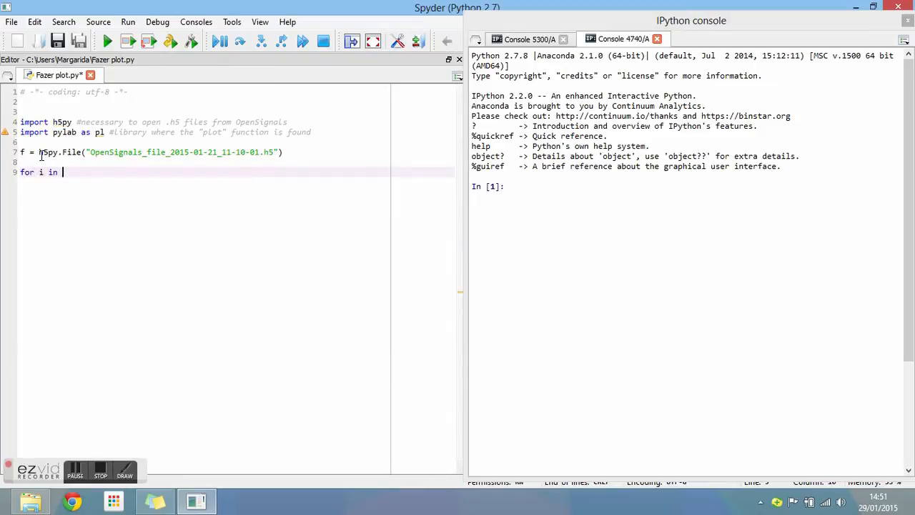
text(f:)
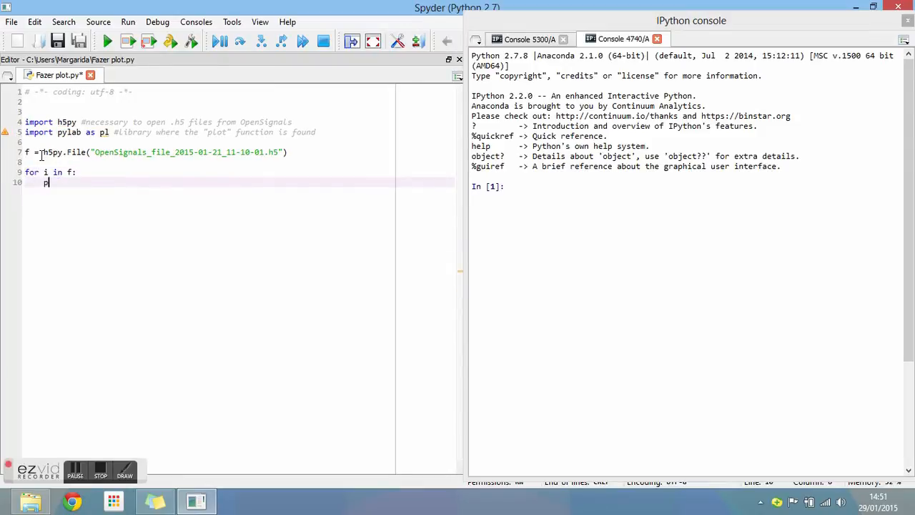
text(rint i)
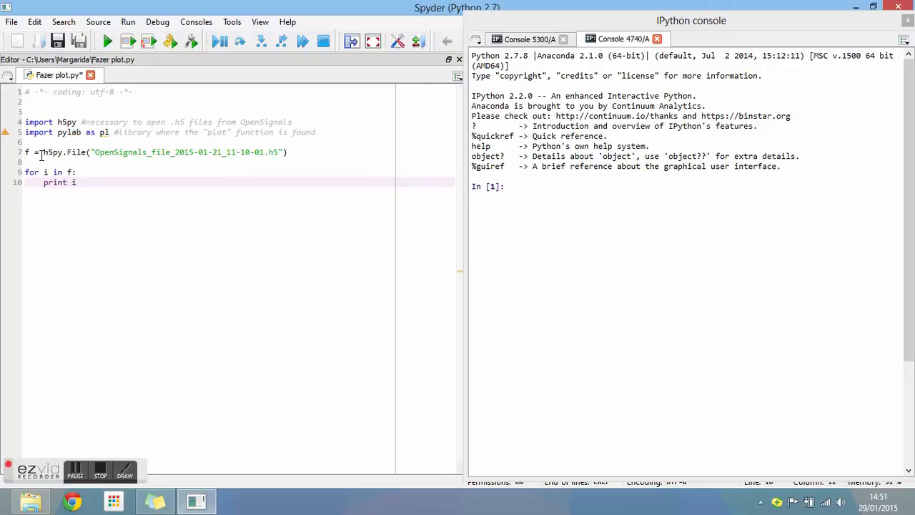
key(Return)
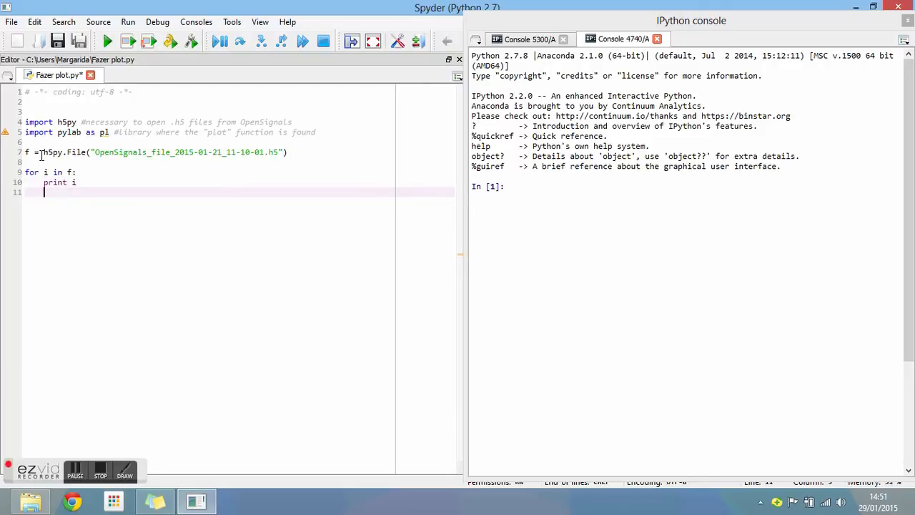
Step: Run the script, index f by the device address from the console, and rerun to list its groups
click(106, 40)
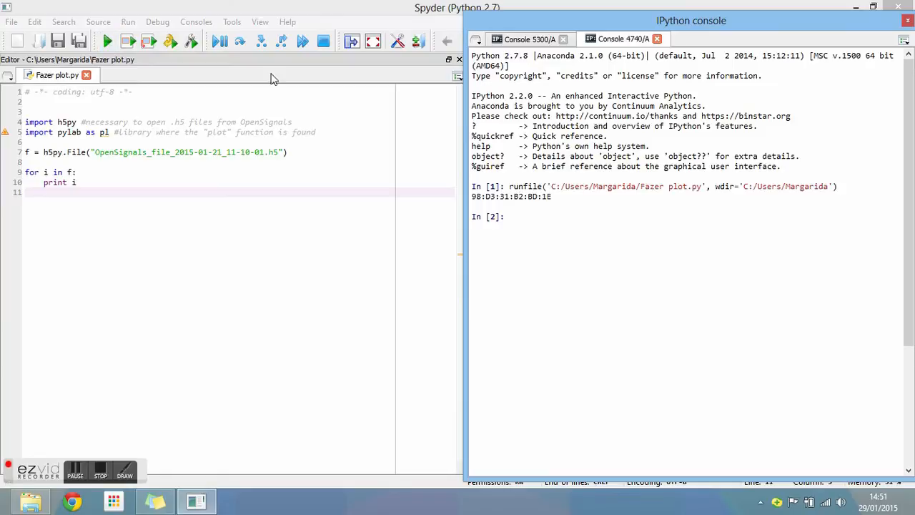
double_click(511, 195)
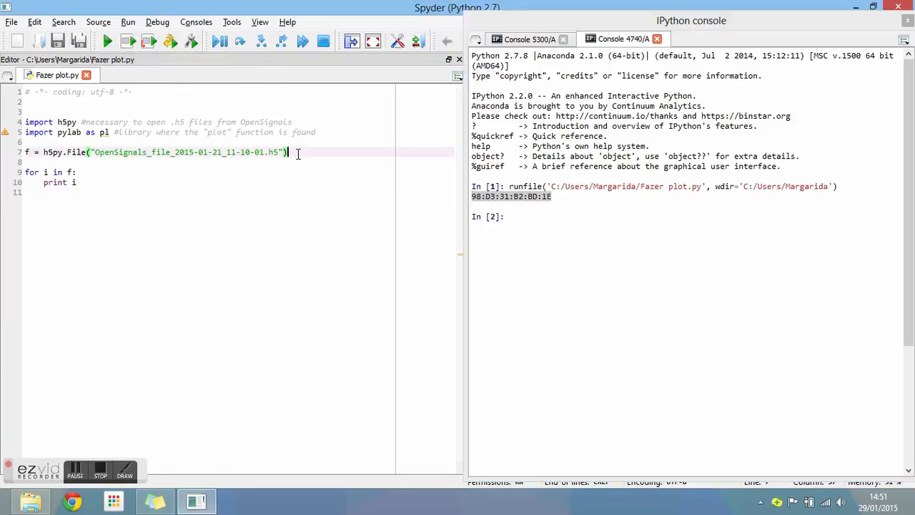
text(["98:D3:31:B2:BD:1E)
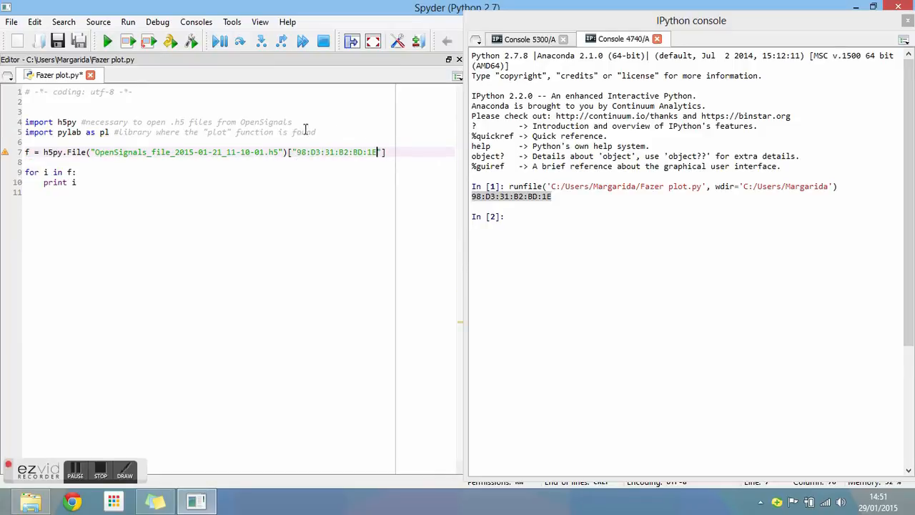
click(106, 40)
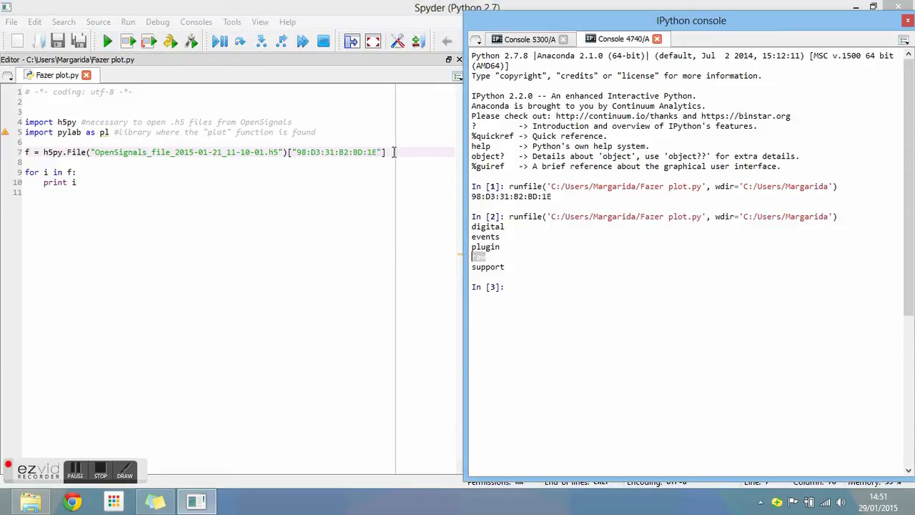
Step: Append ["raw"], rerun to list the raw group, and pick channel_3 from the output
text(["raw)
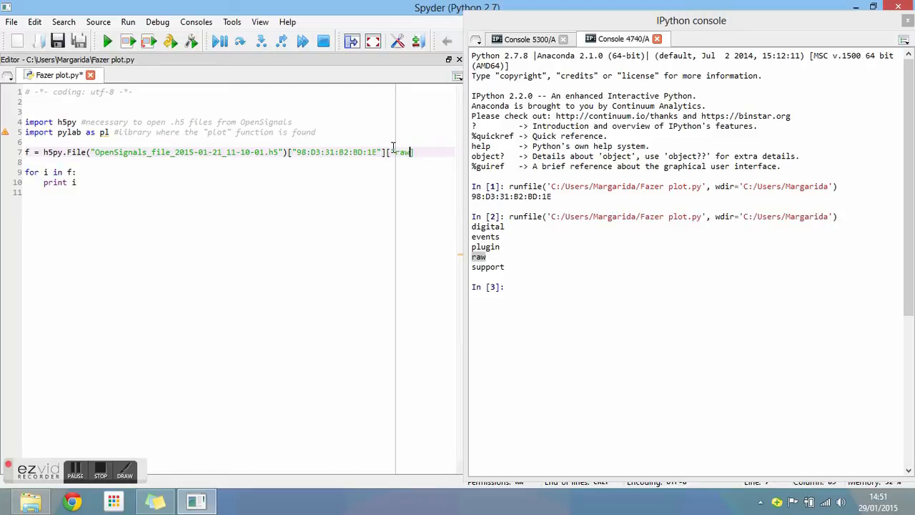
click(107, 40)
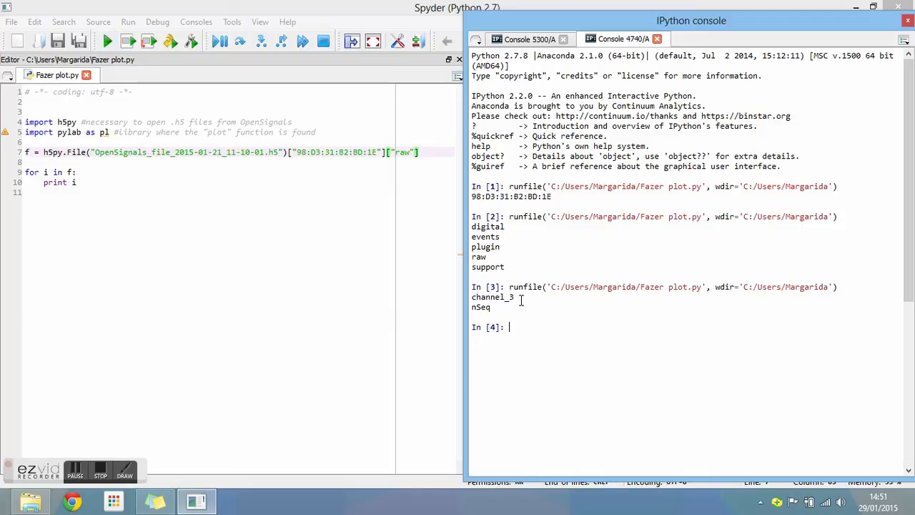
double_click(492, 296)
text(["channel_3)
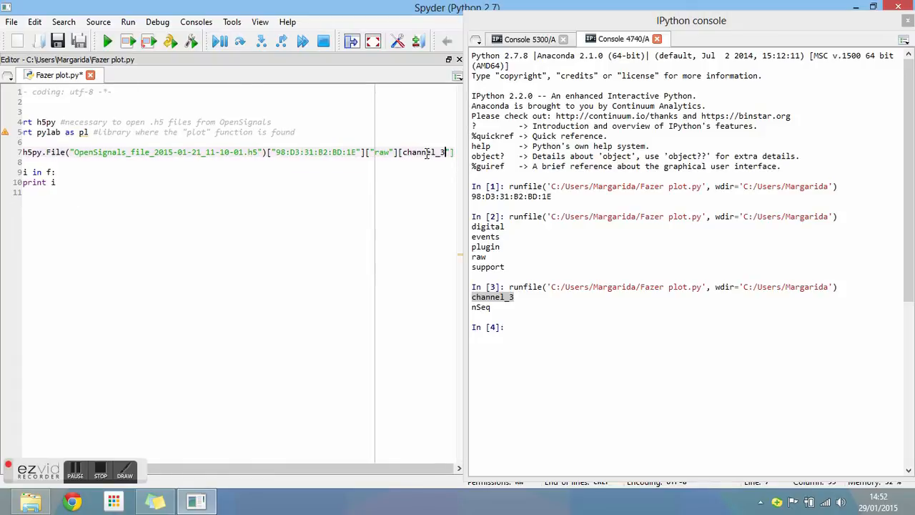
Step: Run the script to print channel_3's first-column sample values, then return to comment out the loop
click(107, 41)
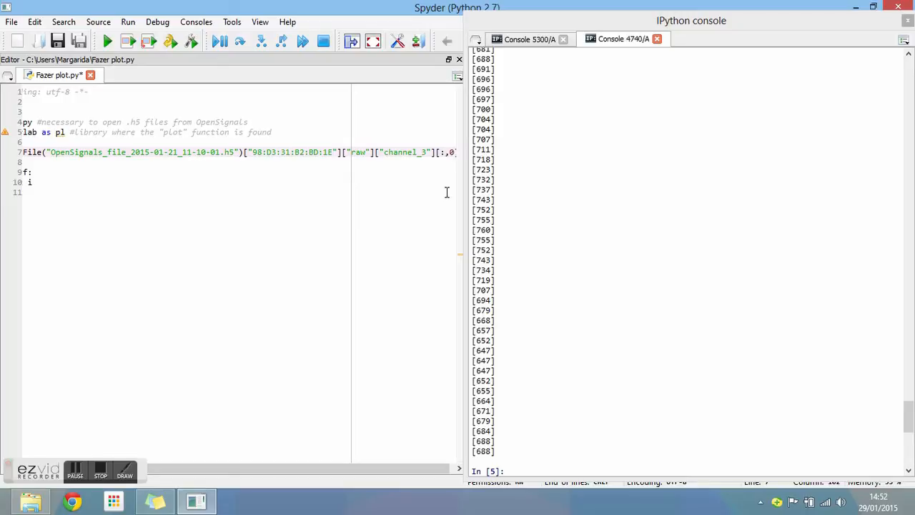
click(107, 40)
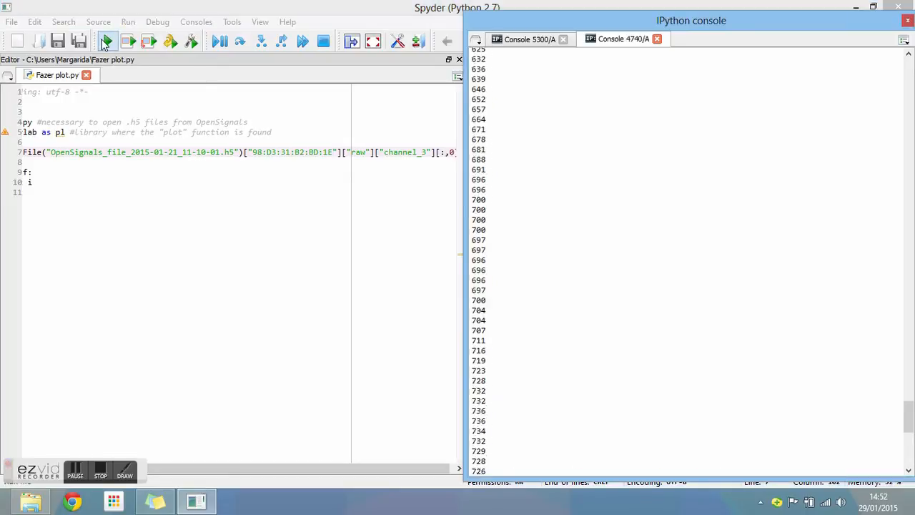
click(106, 40)
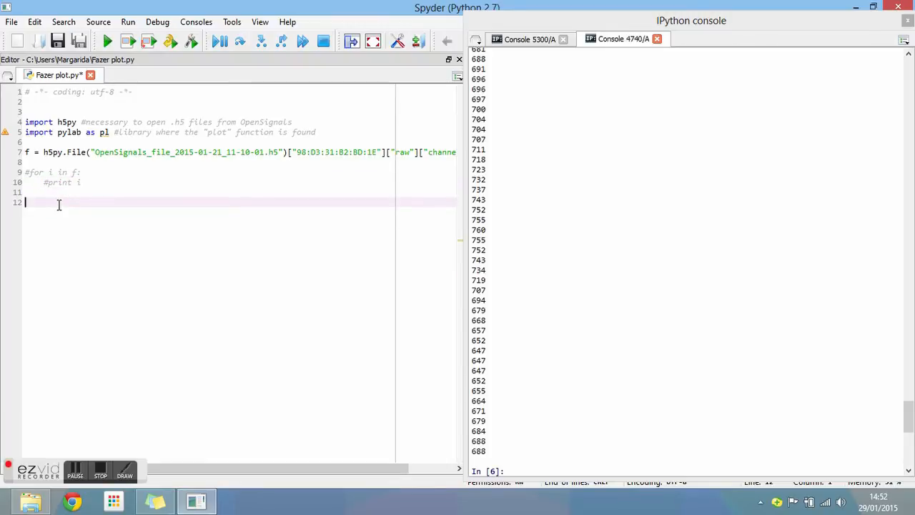
Step: Add pl.plot(f), run it to plot channel_3, and start the pl.xlim(17000, 32000) line
text(pl.plot(f)
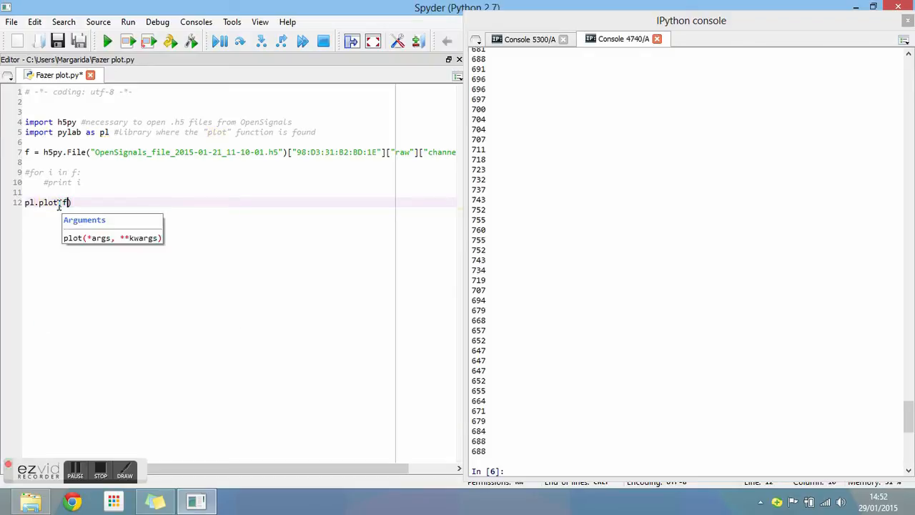
click(107, 40)
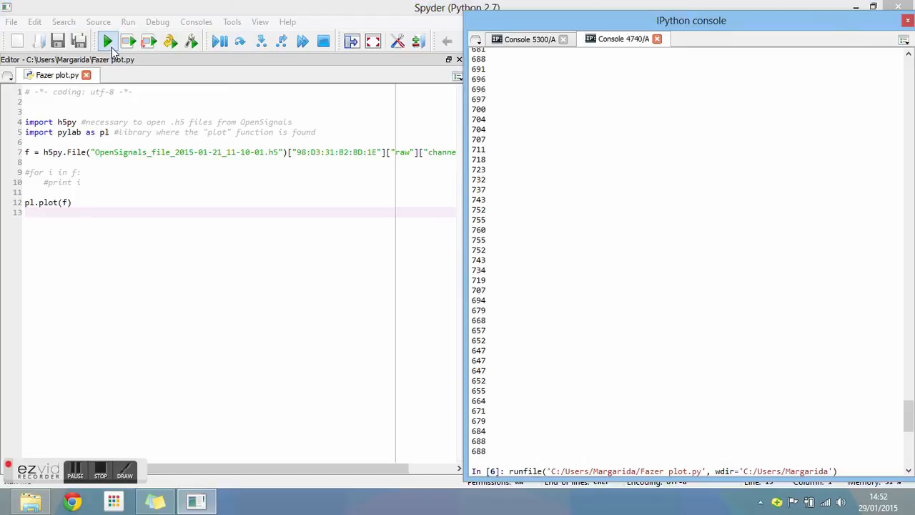
click(107, 40)
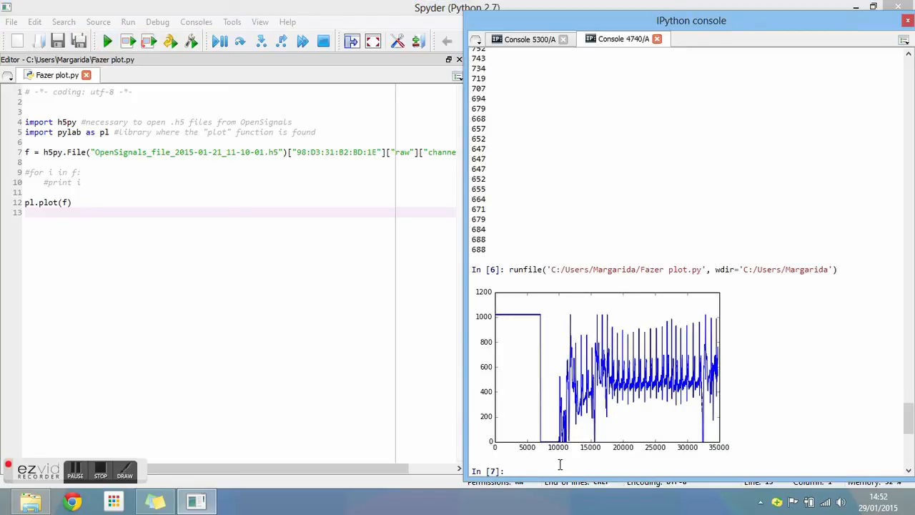
click(43, 211)
text(pl.xlim(17000, 32000))
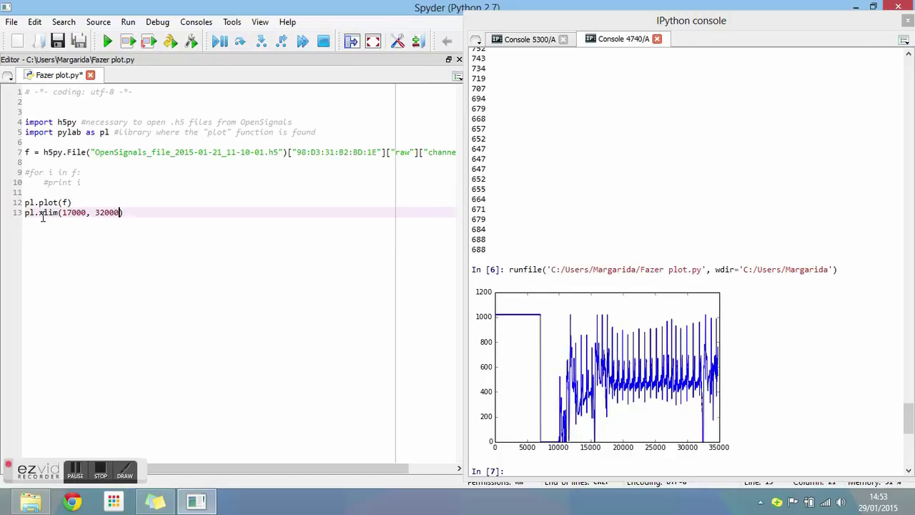
Step: Rerun the script to draw a second plot zoomed to x-range 17000–32000
click(107, 40)
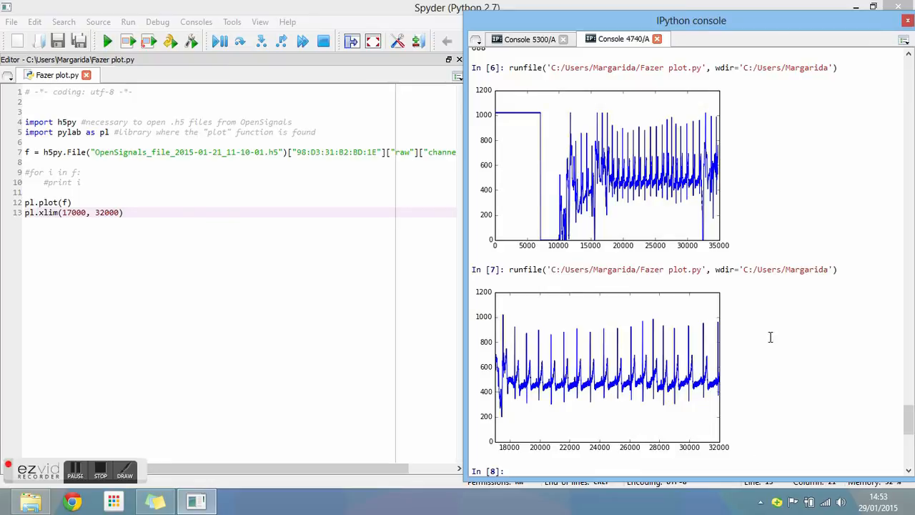
mouse_move(766, 332)
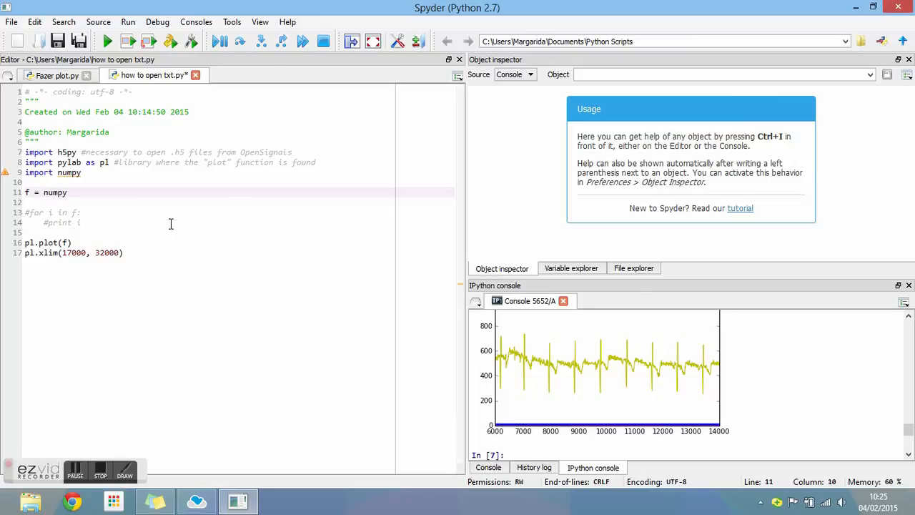
Step: Set f = numpy.loadtxt("OpenSignals_file_2015-02-04_10-12-20.txt") and run to plot it
text(.loadtxt()
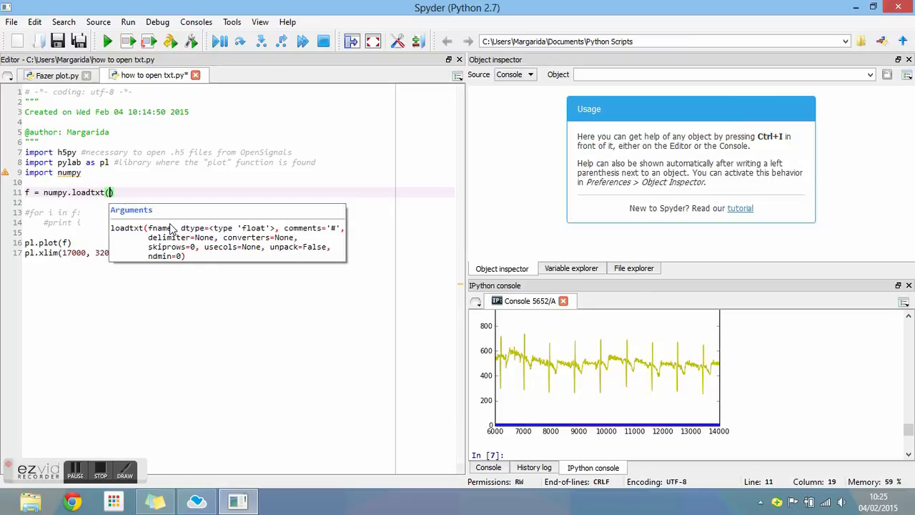
text("OpenSignals_file_2015-02-04_10-12-20.txt")
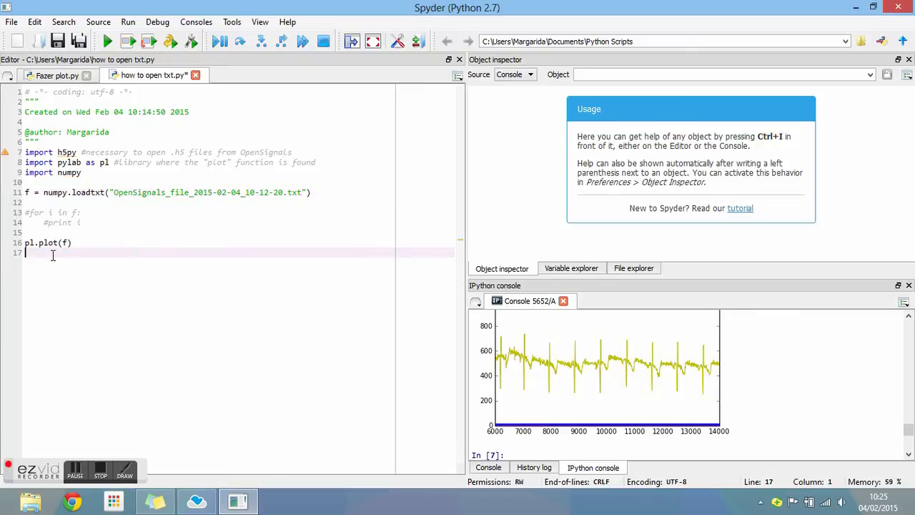
click(107, 40)
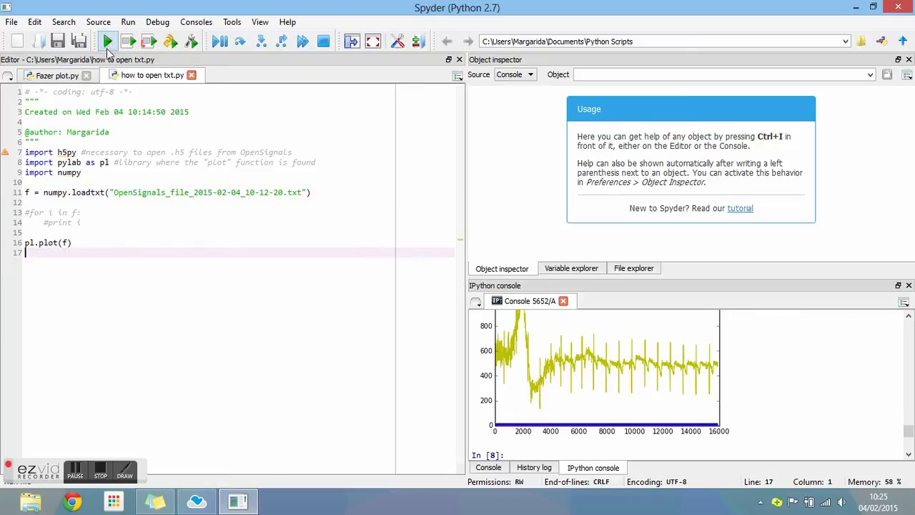
Step: Add pl.xlim(6000, 14000) to zoom the plot
text(pl.xlim(6000)
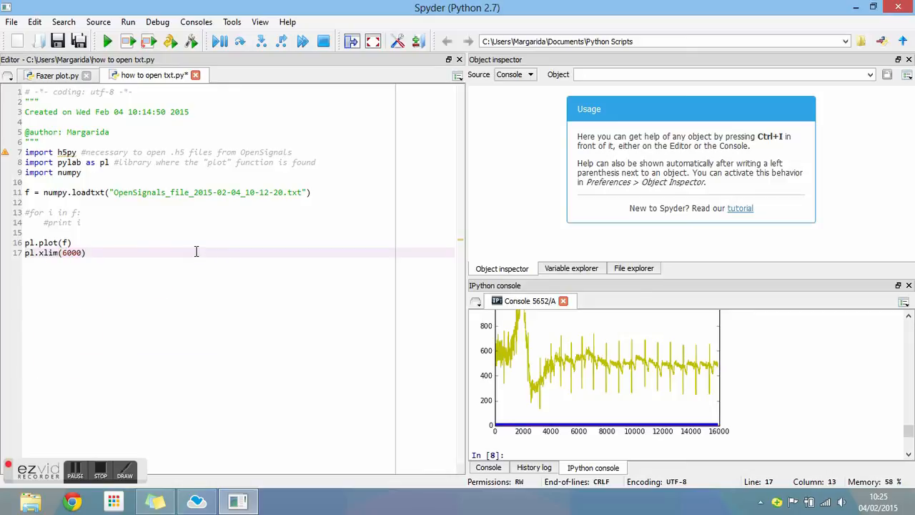
text(, 14000)
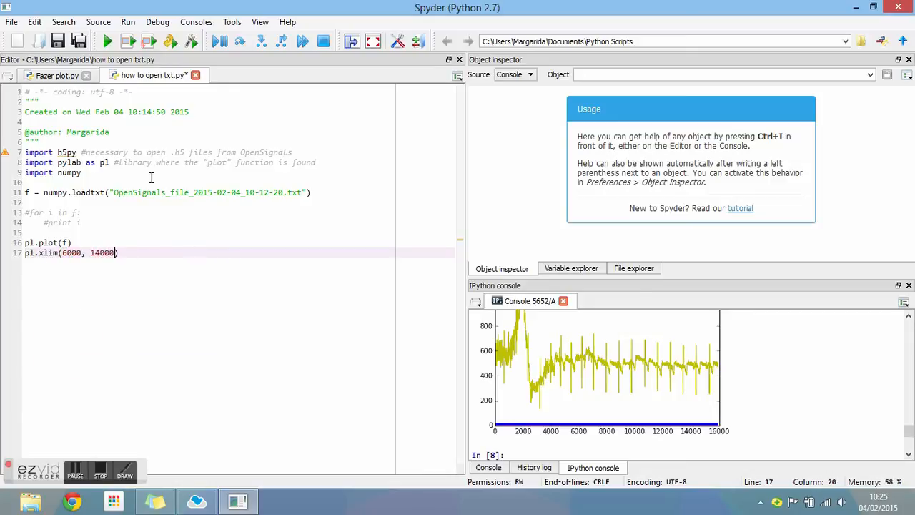